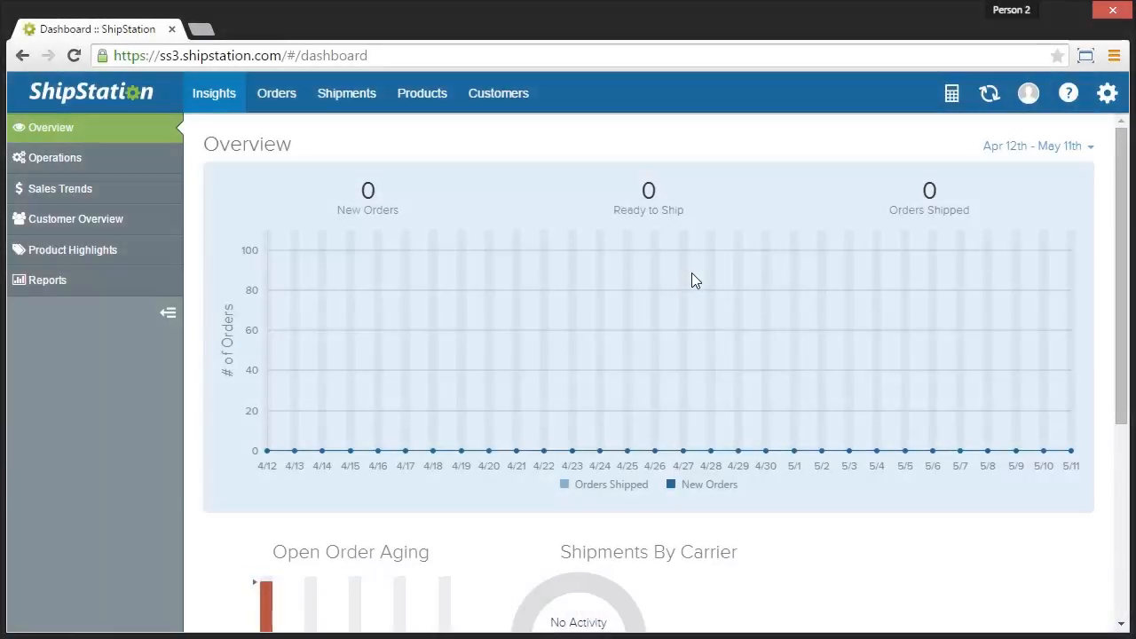
mouse_move(1108, 92)
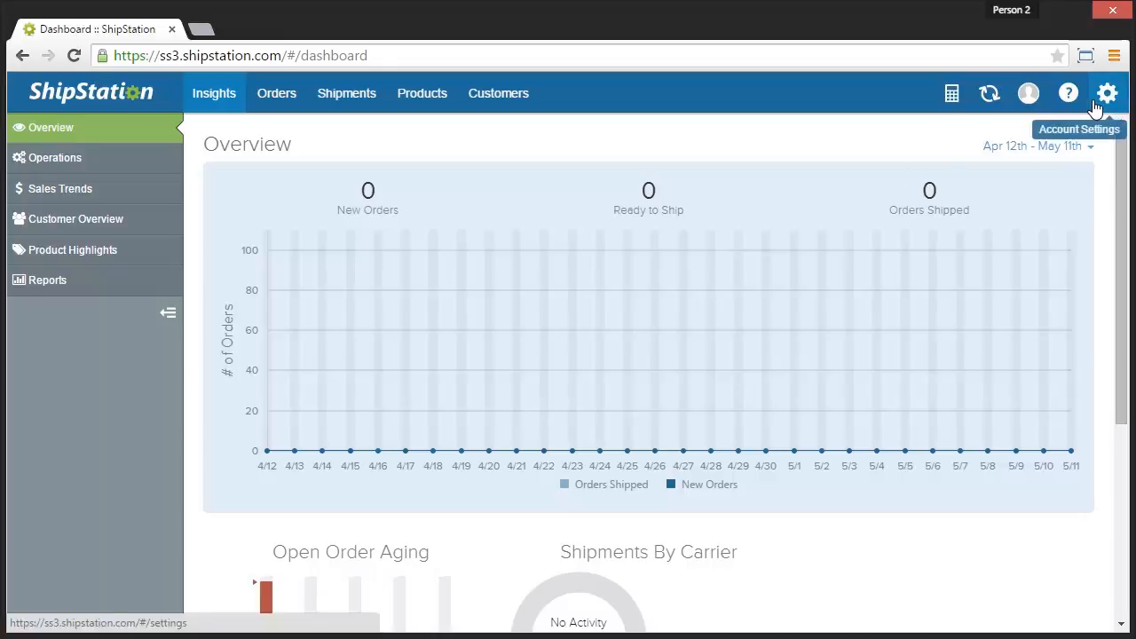
Go to Account Settings via the gear icon, landing on My Profile
click(1107, 93)
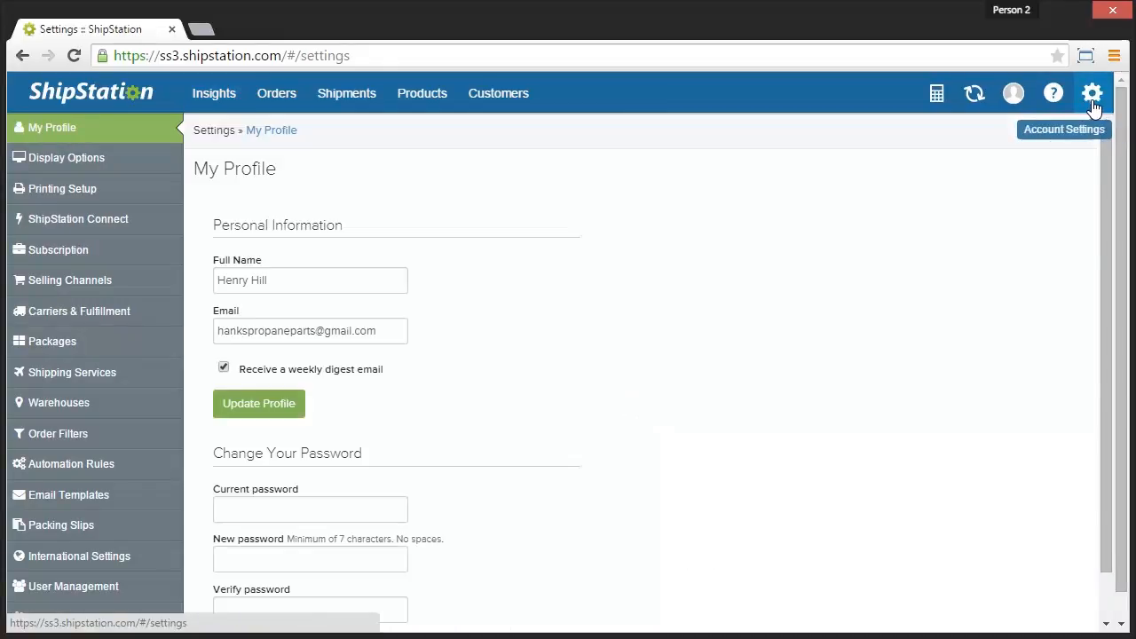
mouse_move(1083, 107)
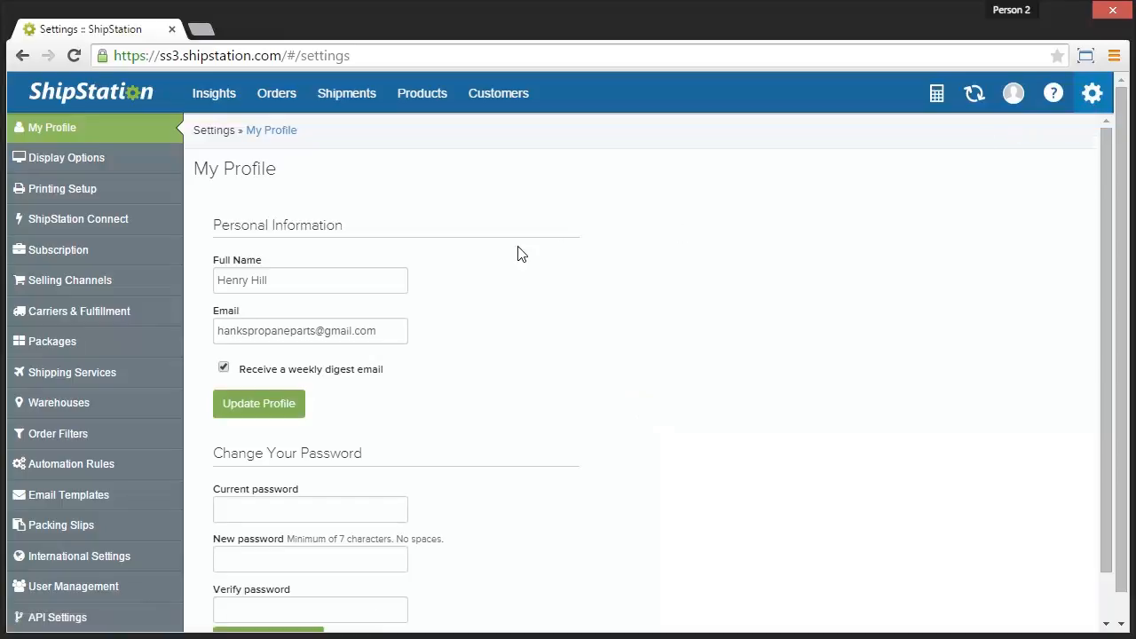
mouse_move(115, 238)
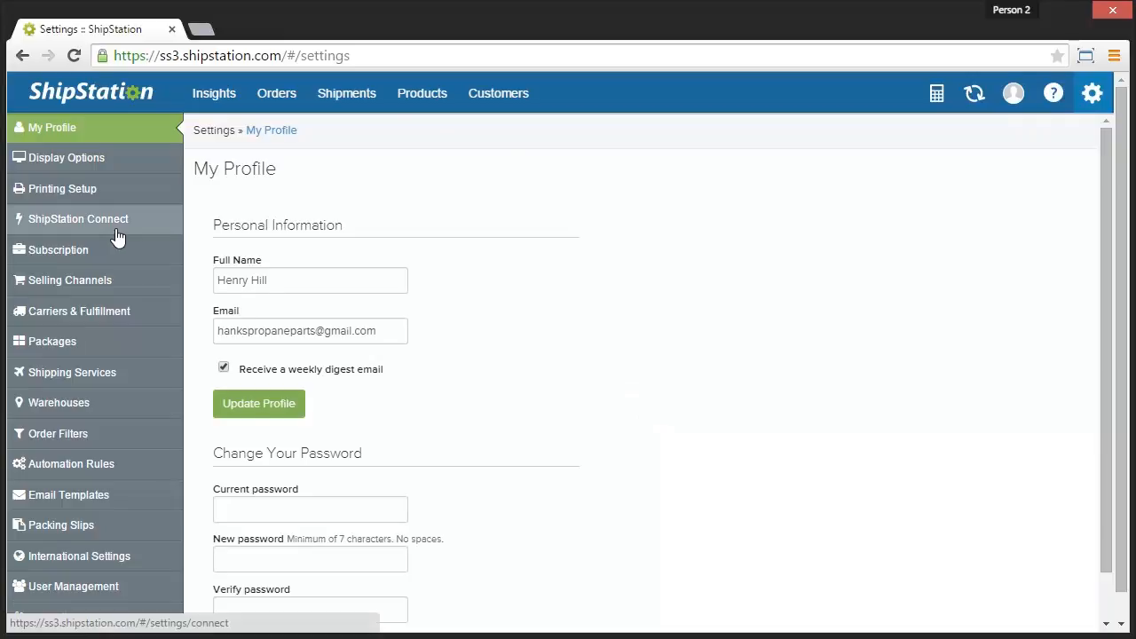
Download the ShipStation Connect Windows installer, keep it despite the warning, and run it
click(78, 219)
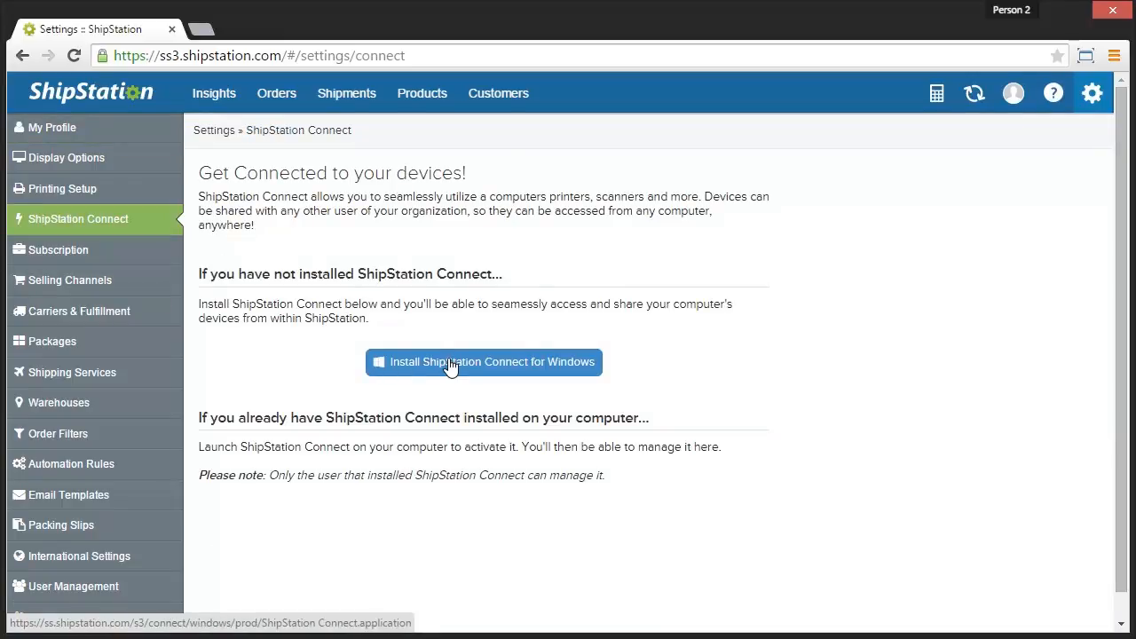
click(483, 362)
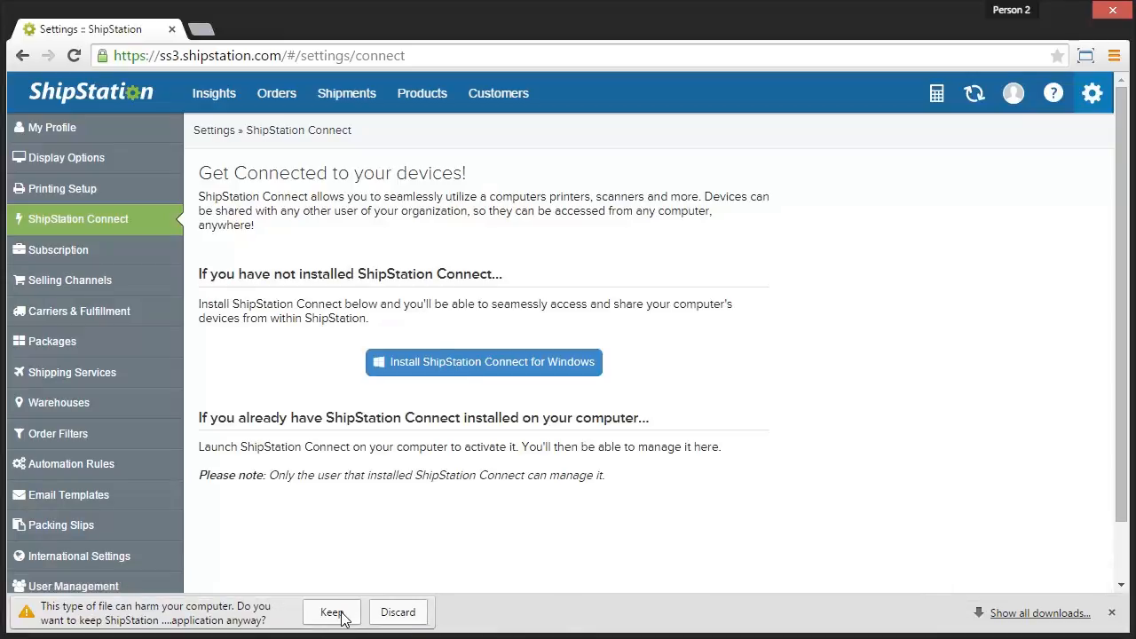
click(330, 610)
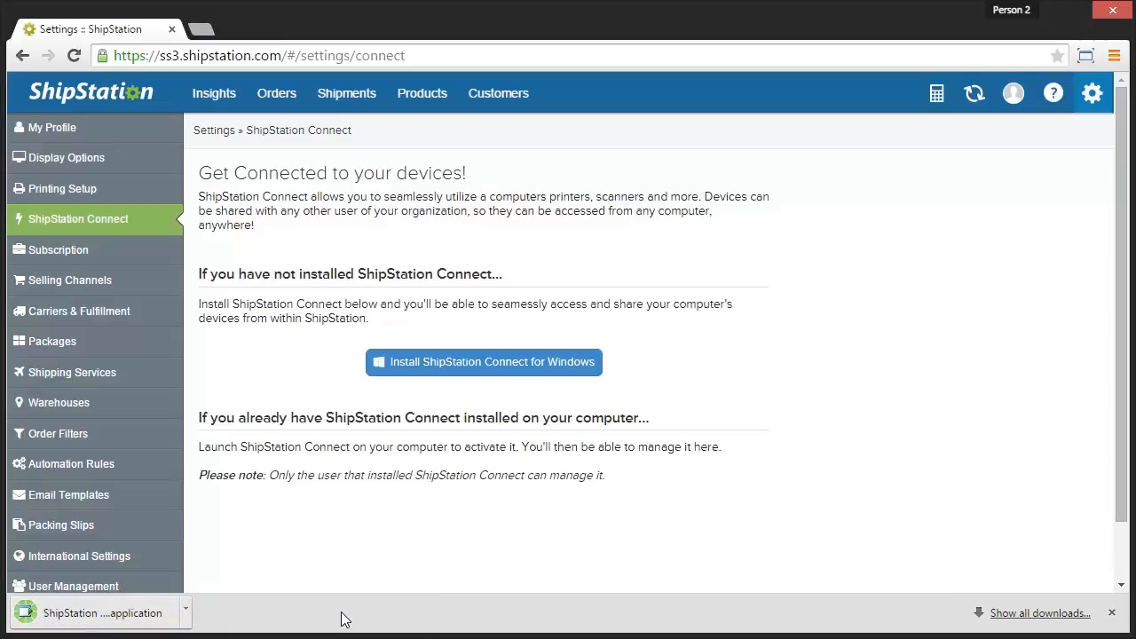
click(97, 612)
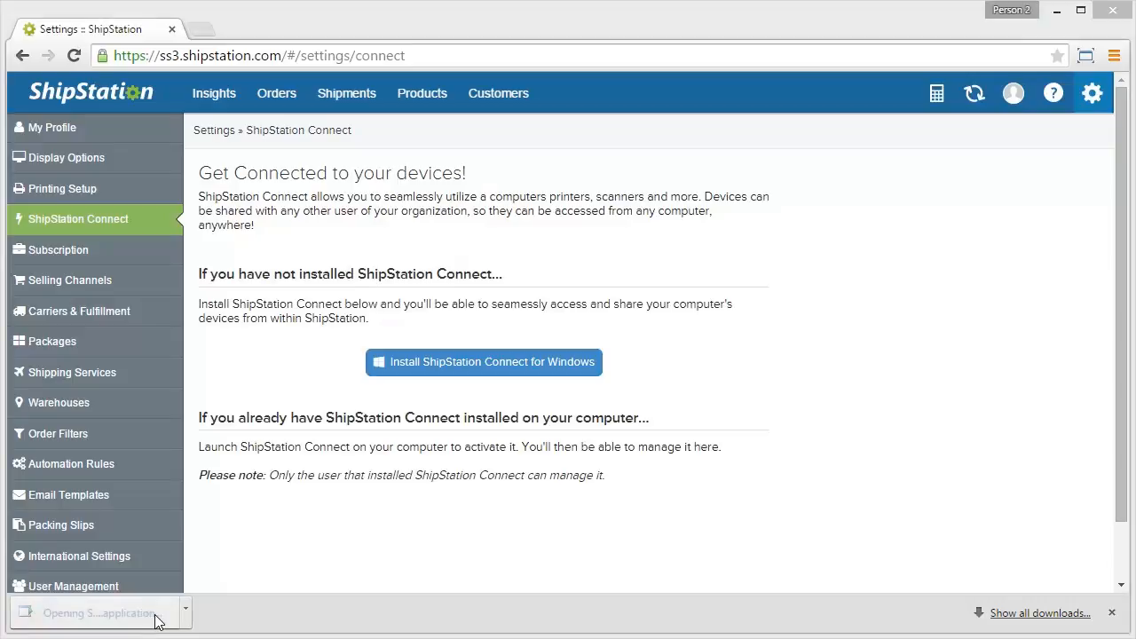
Approve the Windows install prompt so ShipStation Connect launches
click(483, 362)
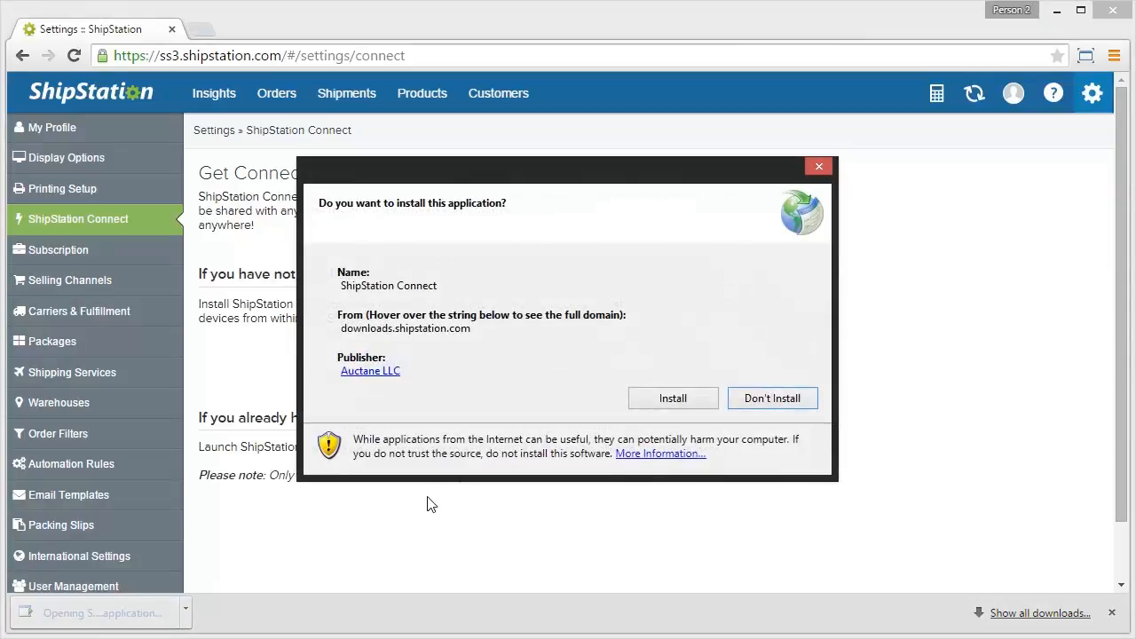
click(672, 398)
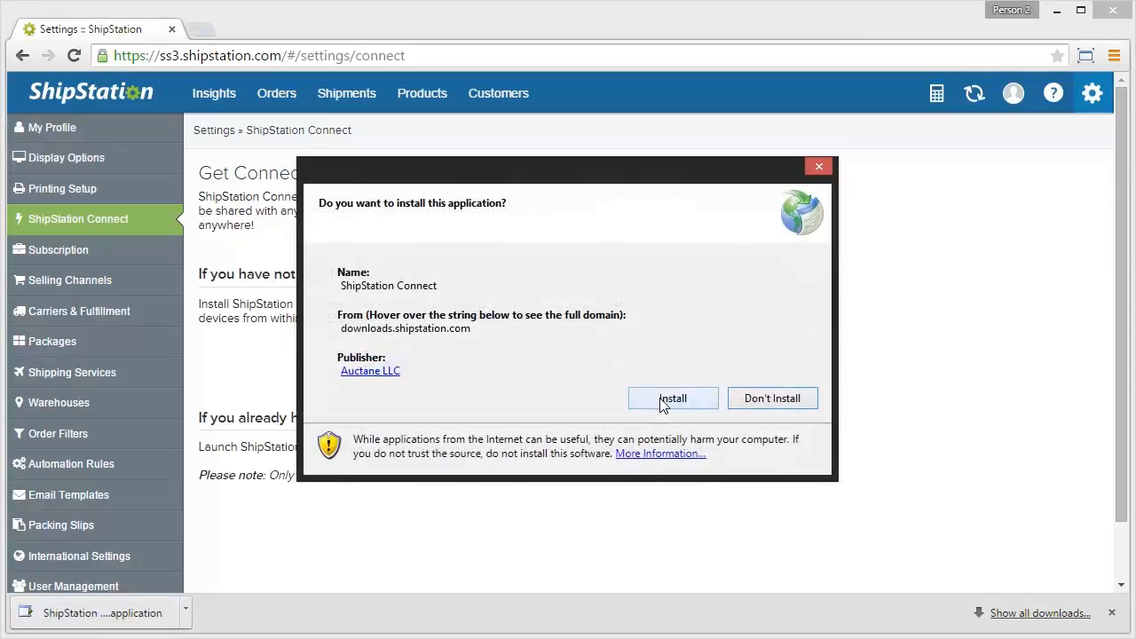
click(673, 397)
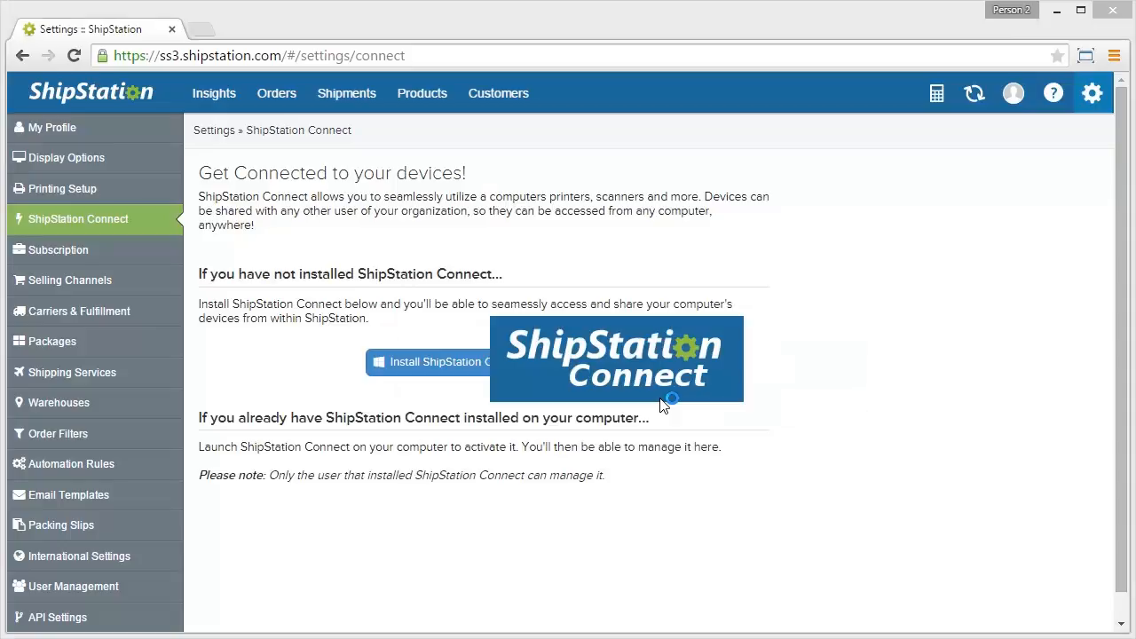
click(435, 363)
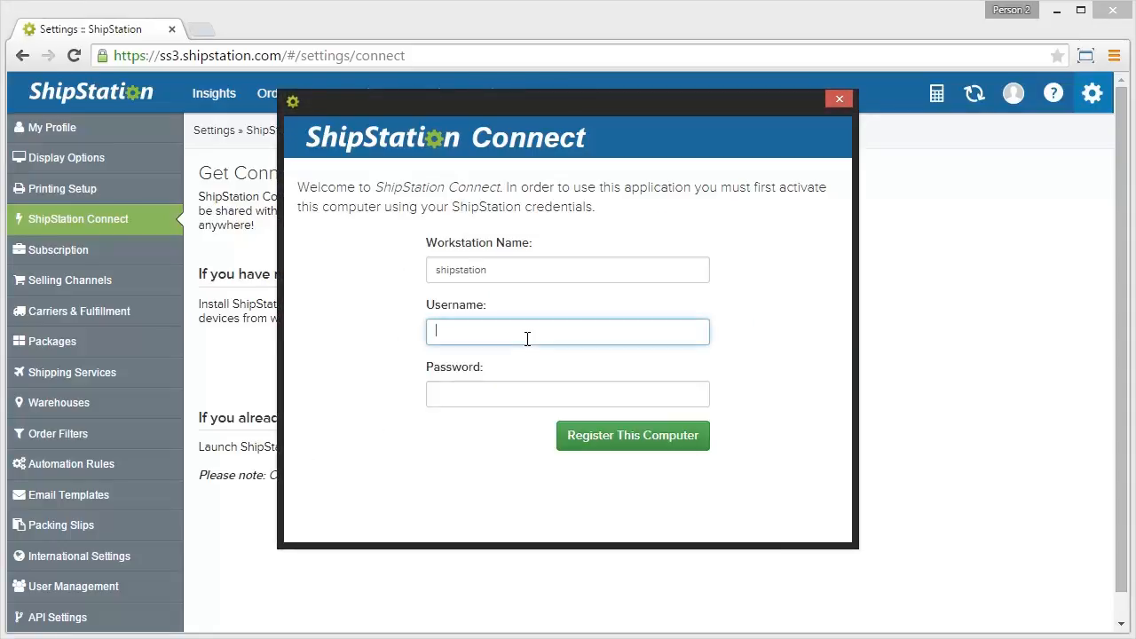
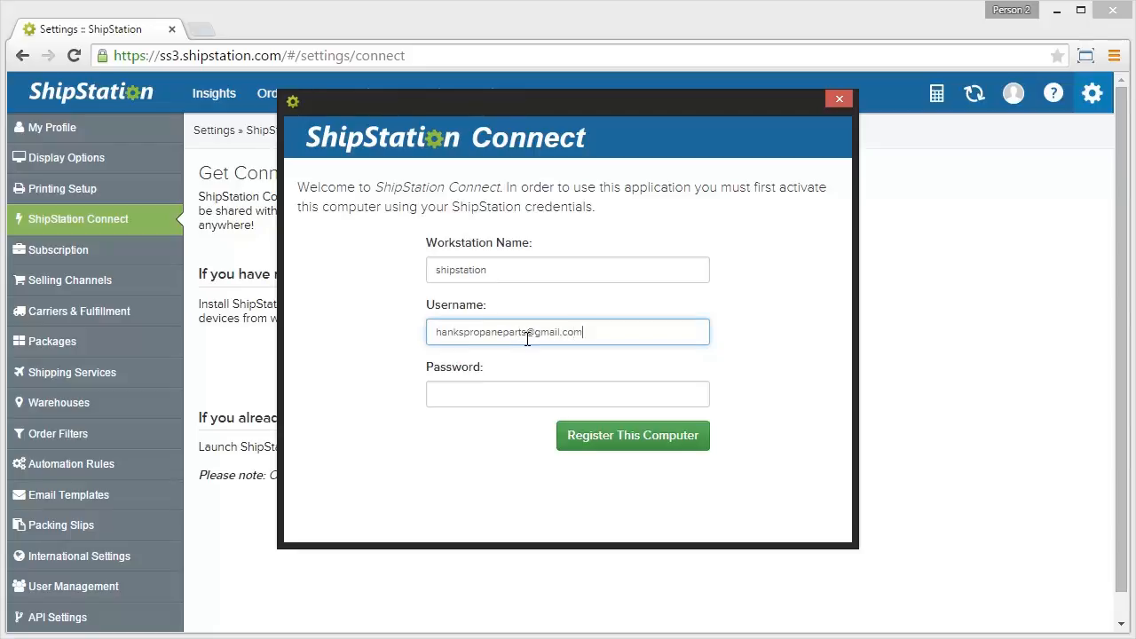
click(568, 394)
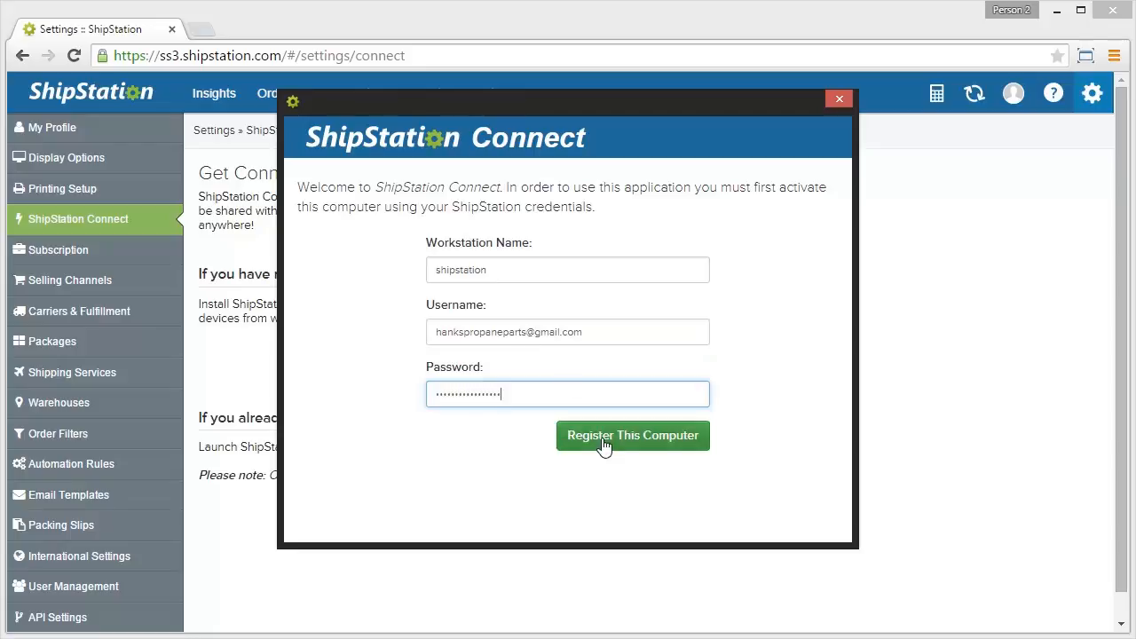
click(632, 435)
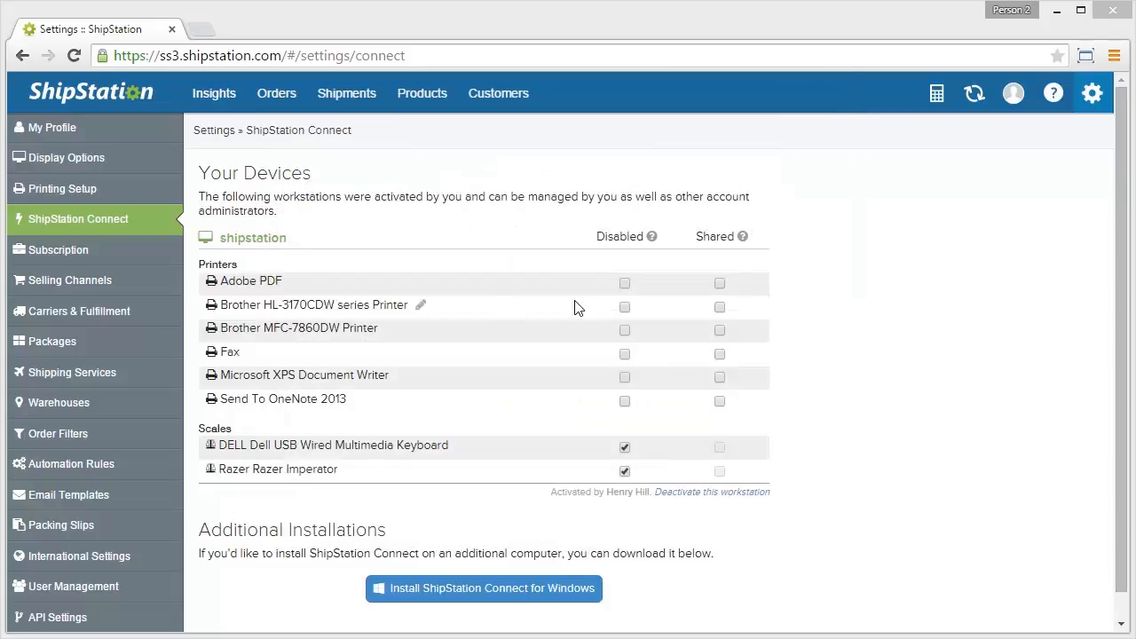
Mark the Adobe PDF and Brother HL-3170CDW series printers as Shared
click(721, 284)
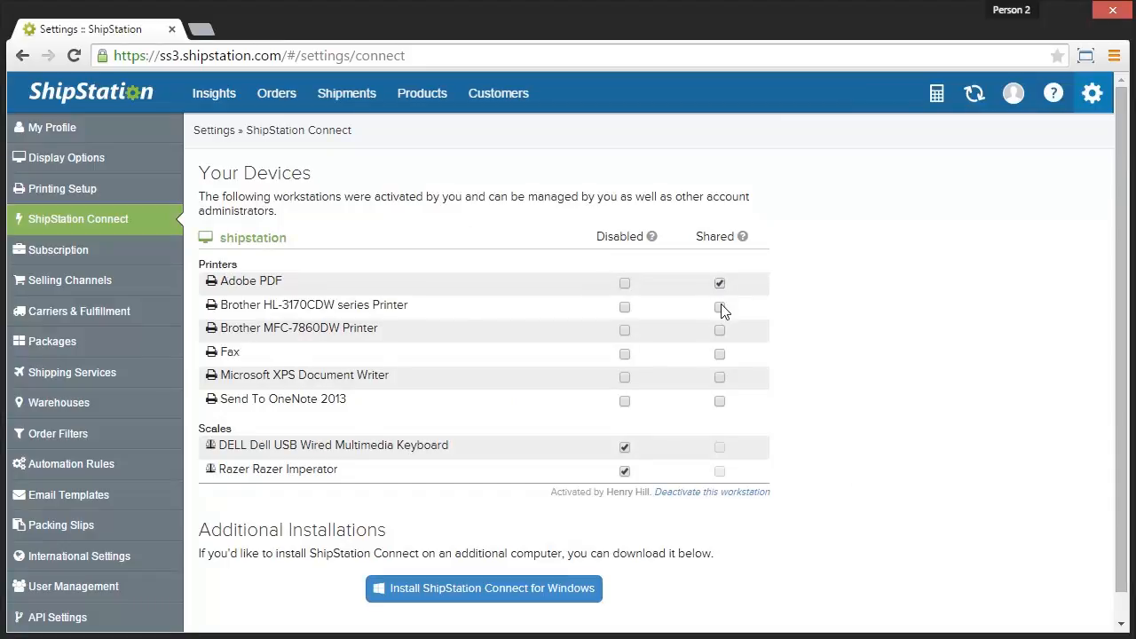
click(720, 307)
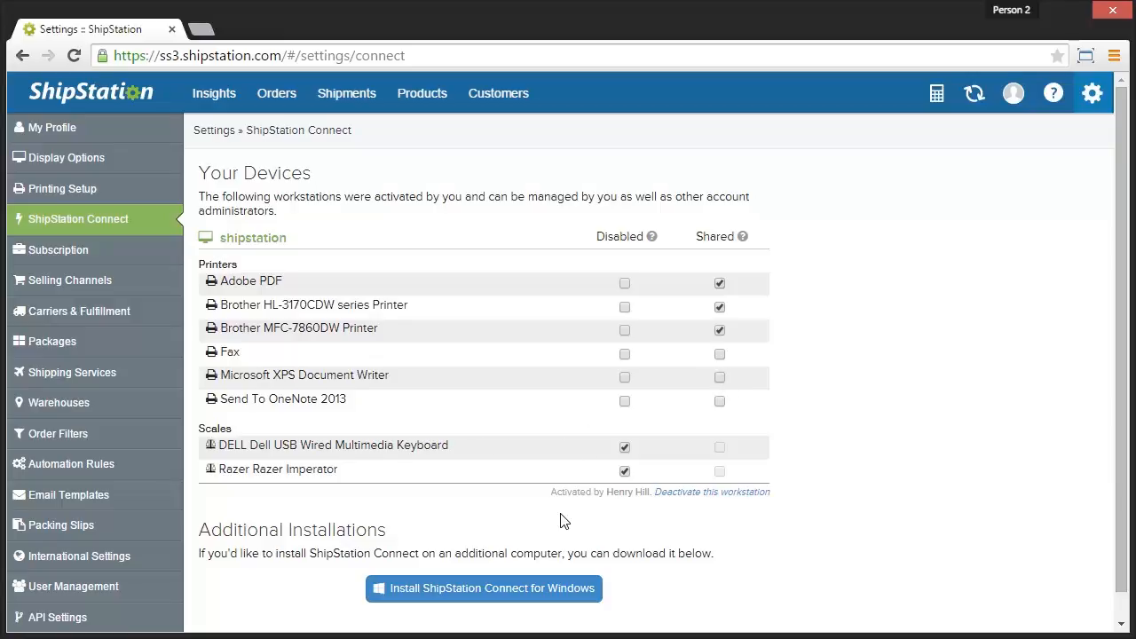
mouse_move(113, 204)
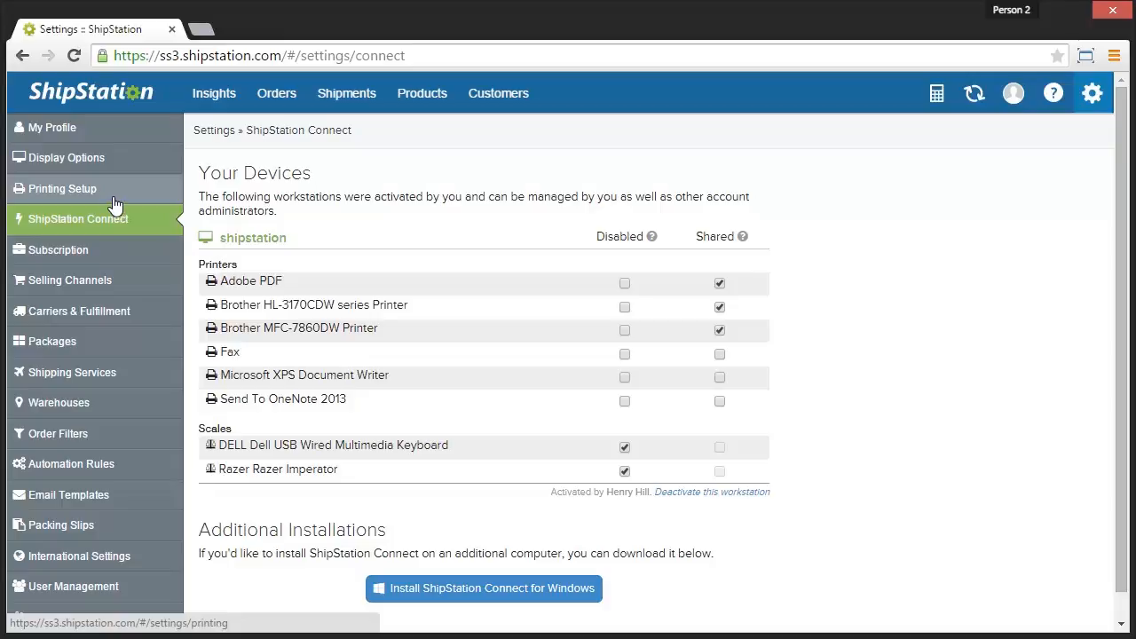
In Printing Setup, route labels via ShipStation Connect to the Brother HL-3170CDW, then go to Orders
click(62, 188)
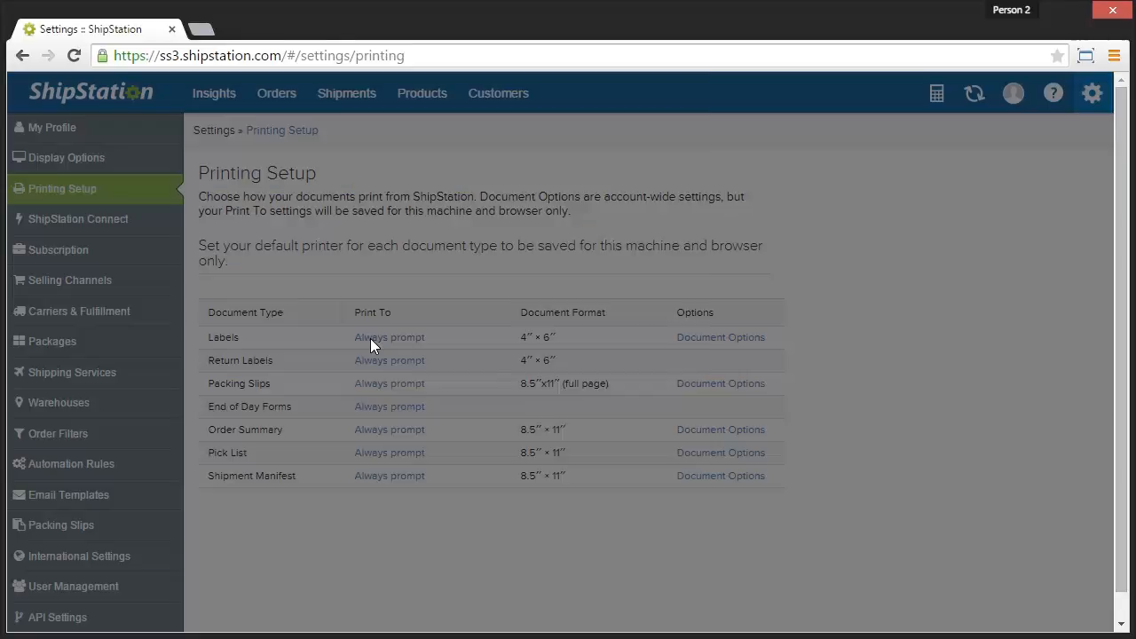
click(389, 337)
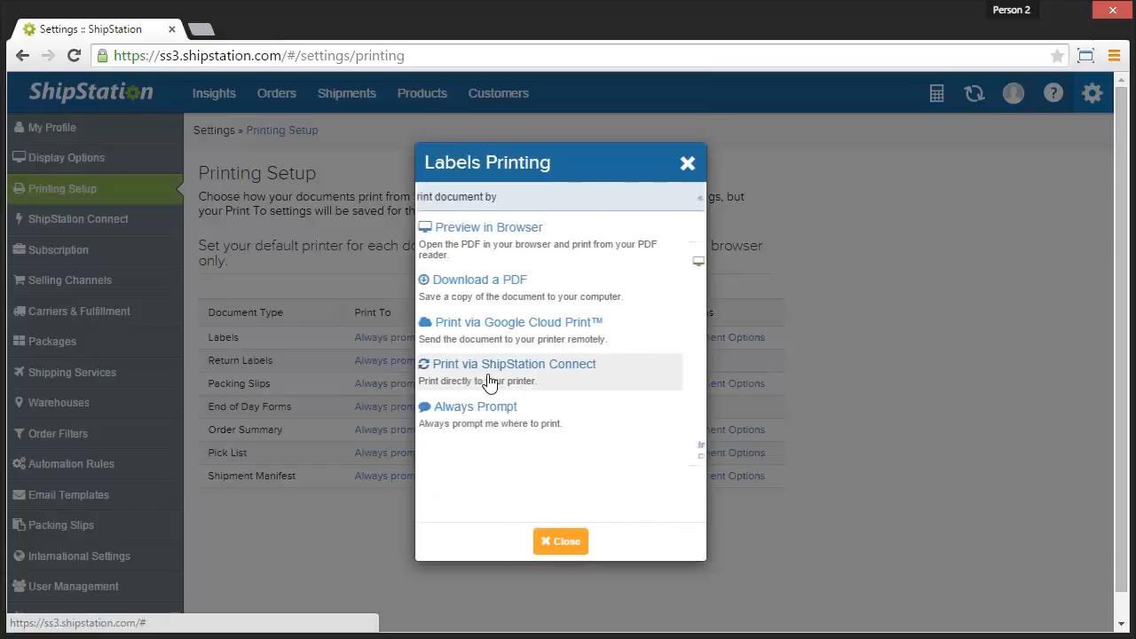
click(515, 364)
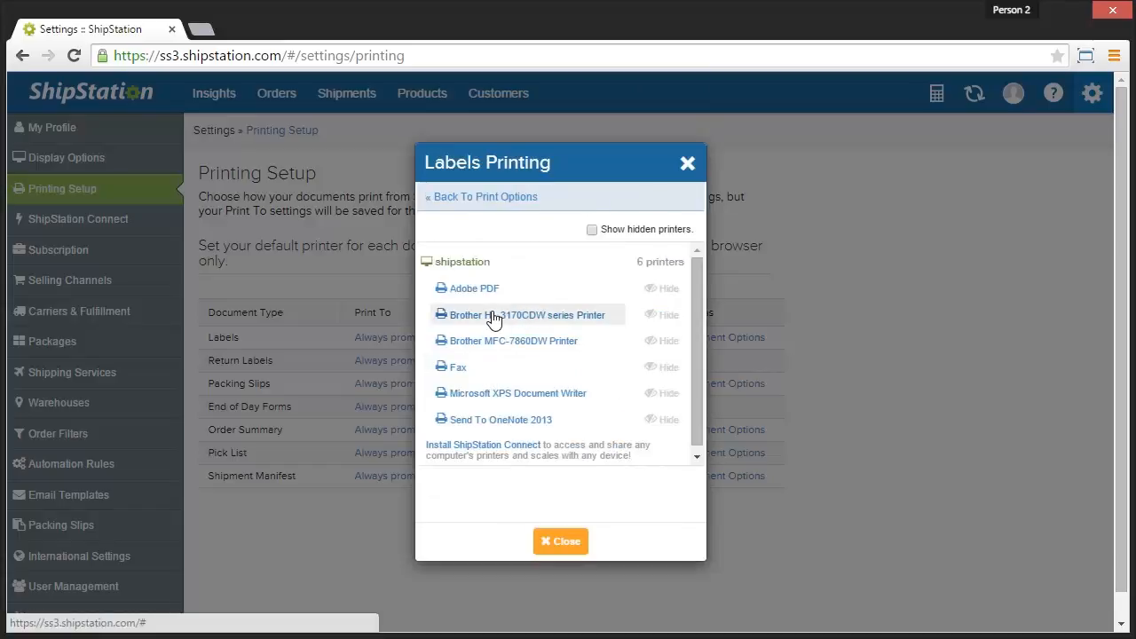
click(526, 314)
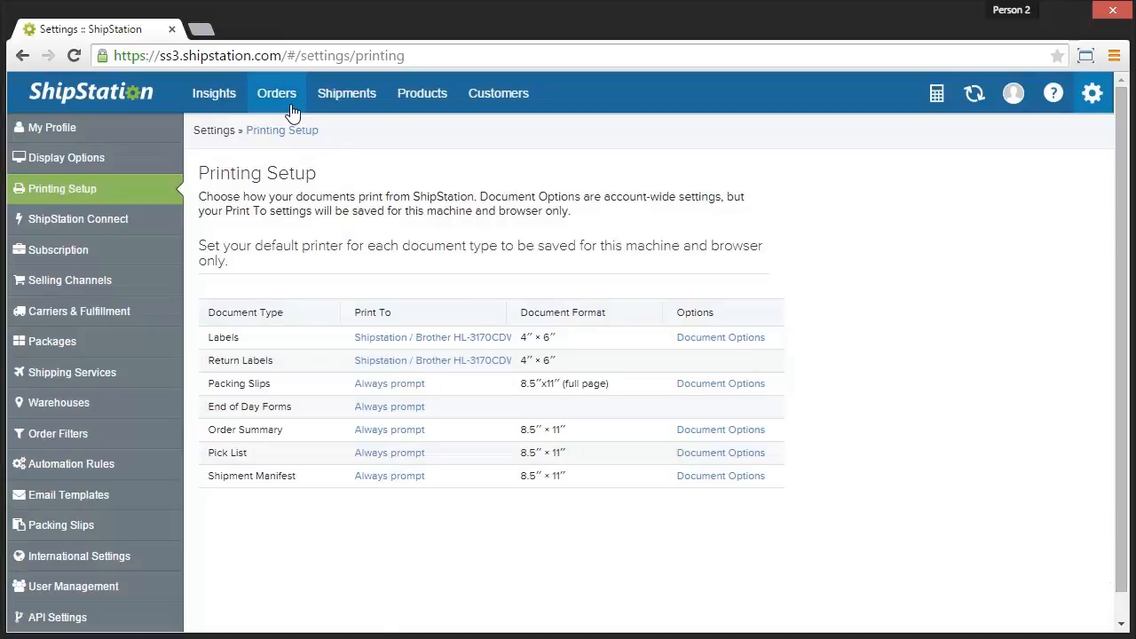
click(277, 92)
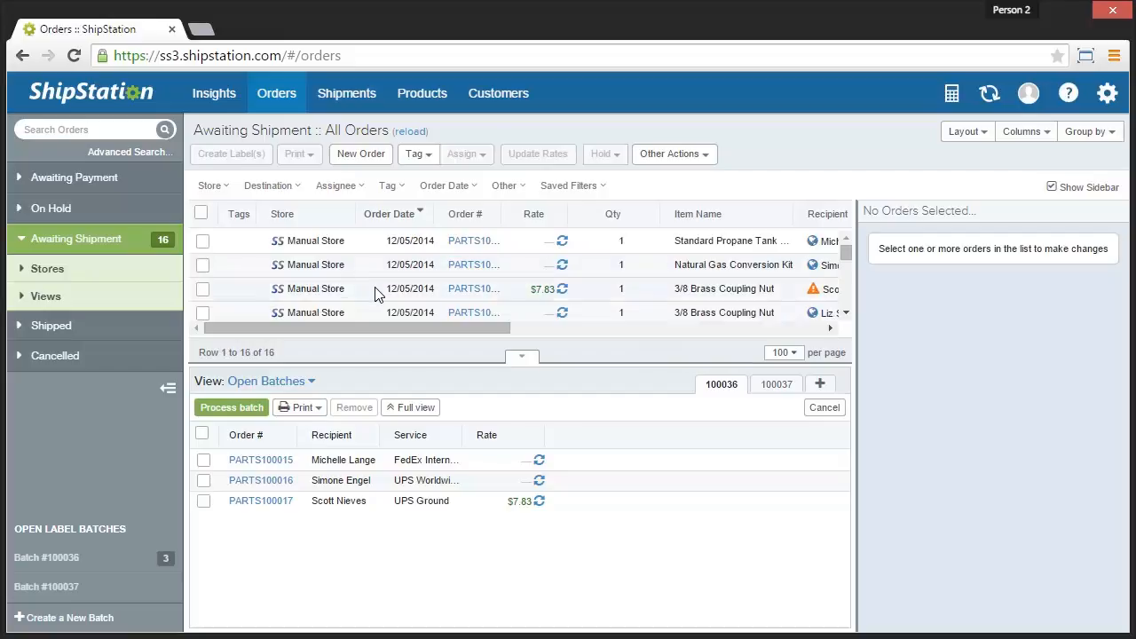
Select the 3/8 Brass Coupling Nut order PARTS100017 and create its UPS Ground label
click(202, 288)
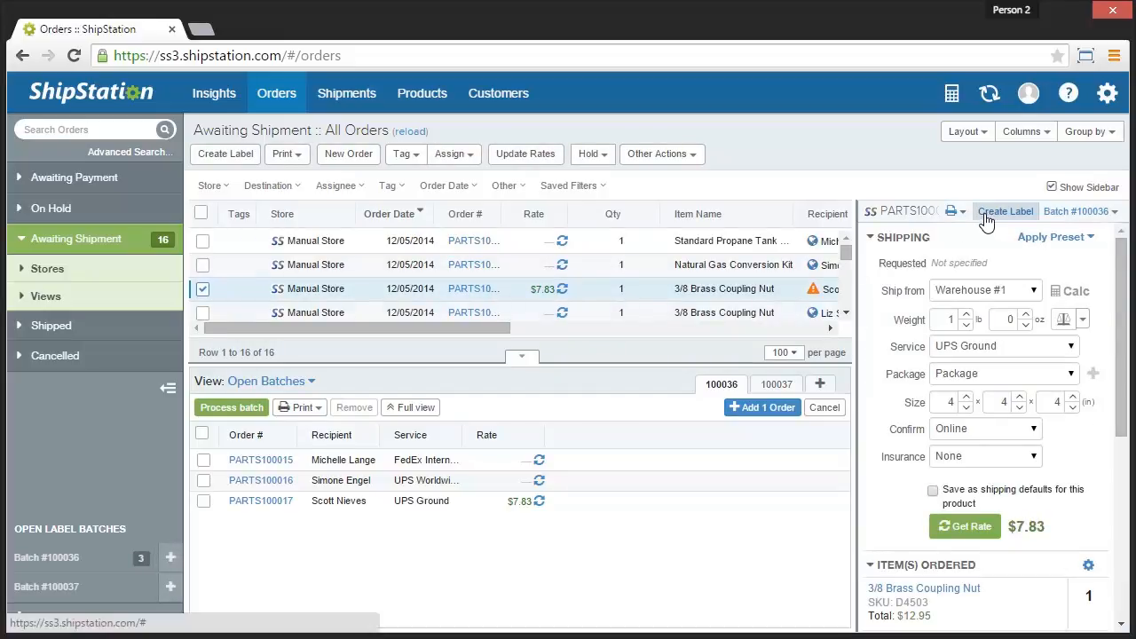
click(1005, 211)
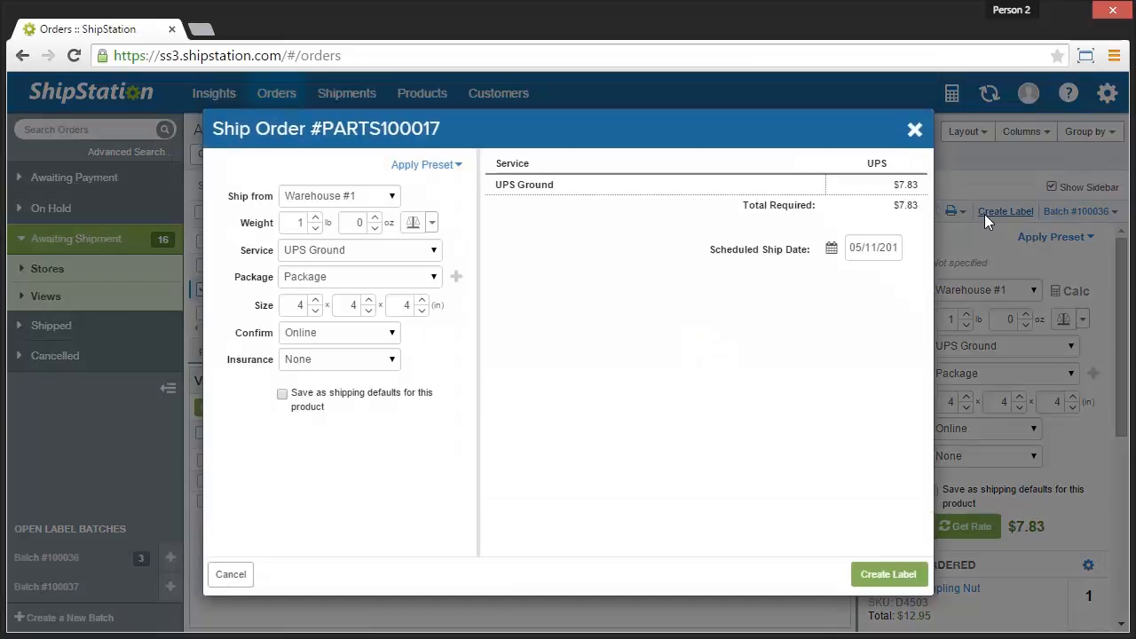
click(888, 576)
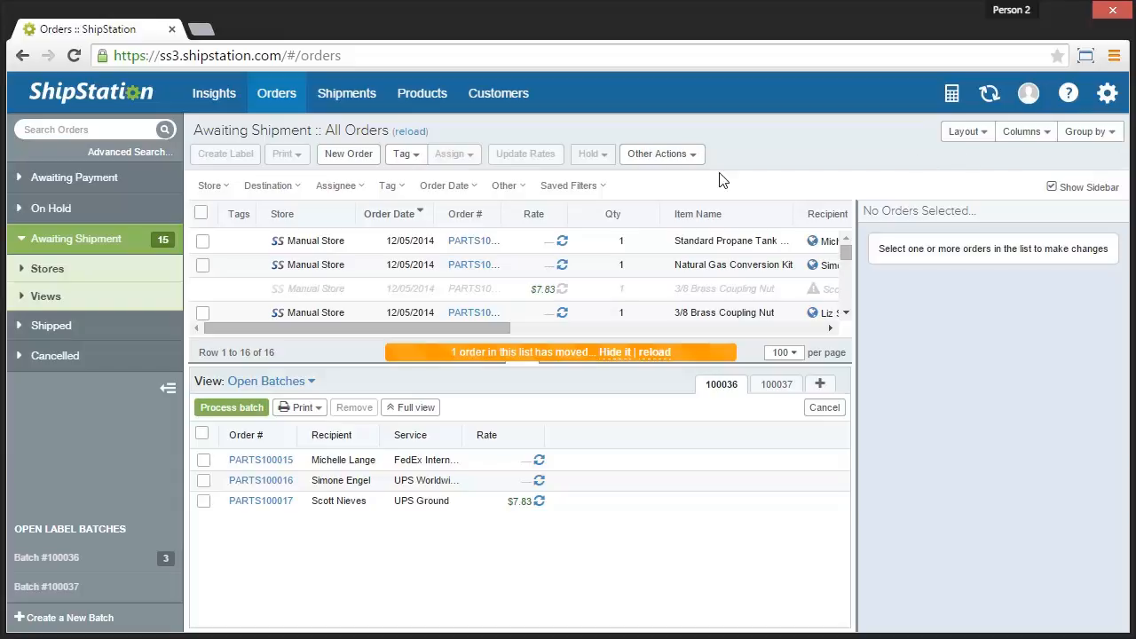
From Shipments, select PARTS100017 and print its Labels document
click(346, 93)
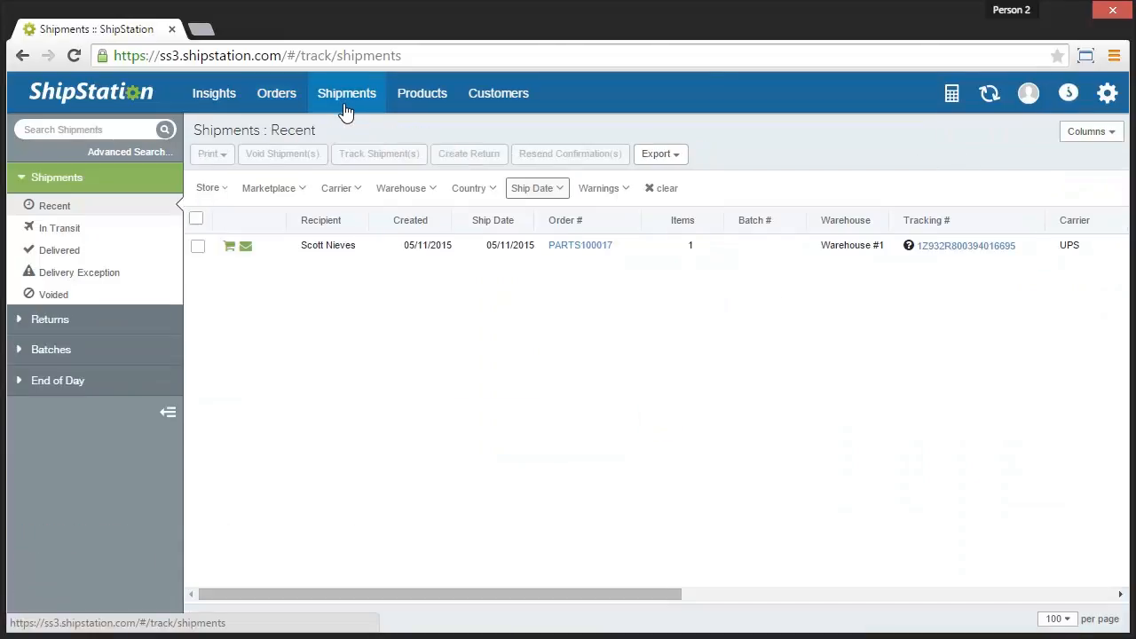
click(197, 245)
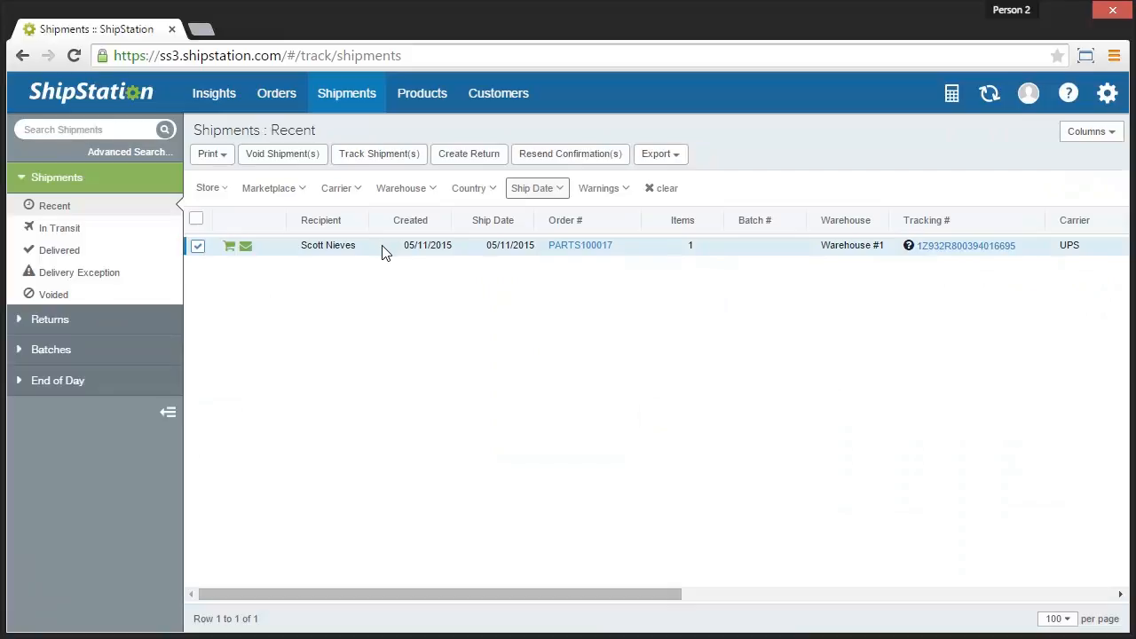
click(211, 153)
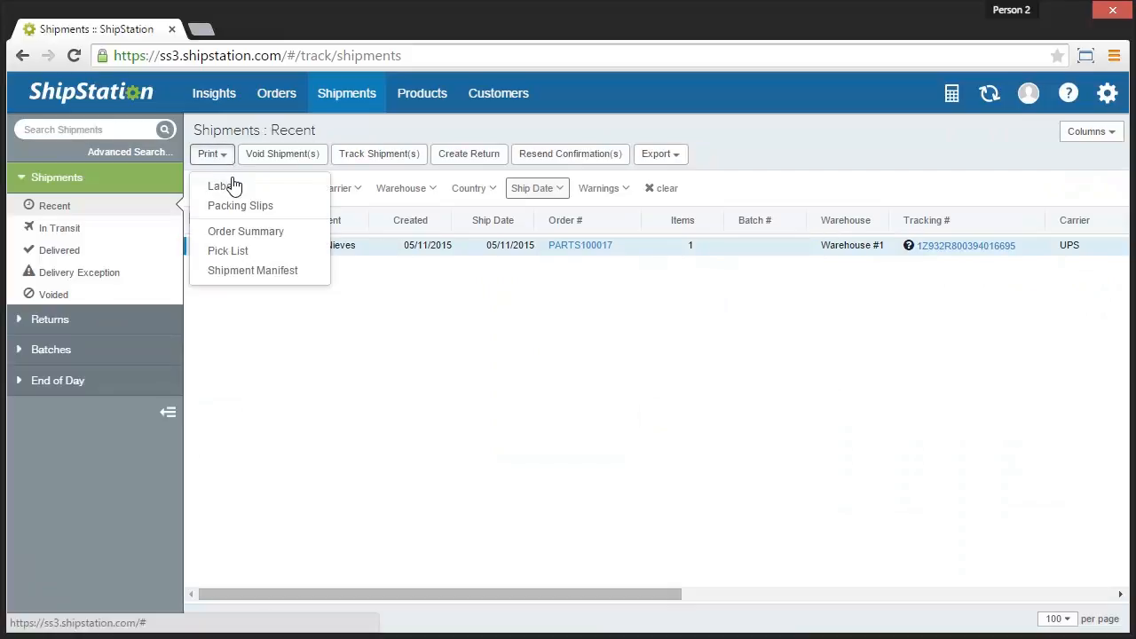
click(224, 186)
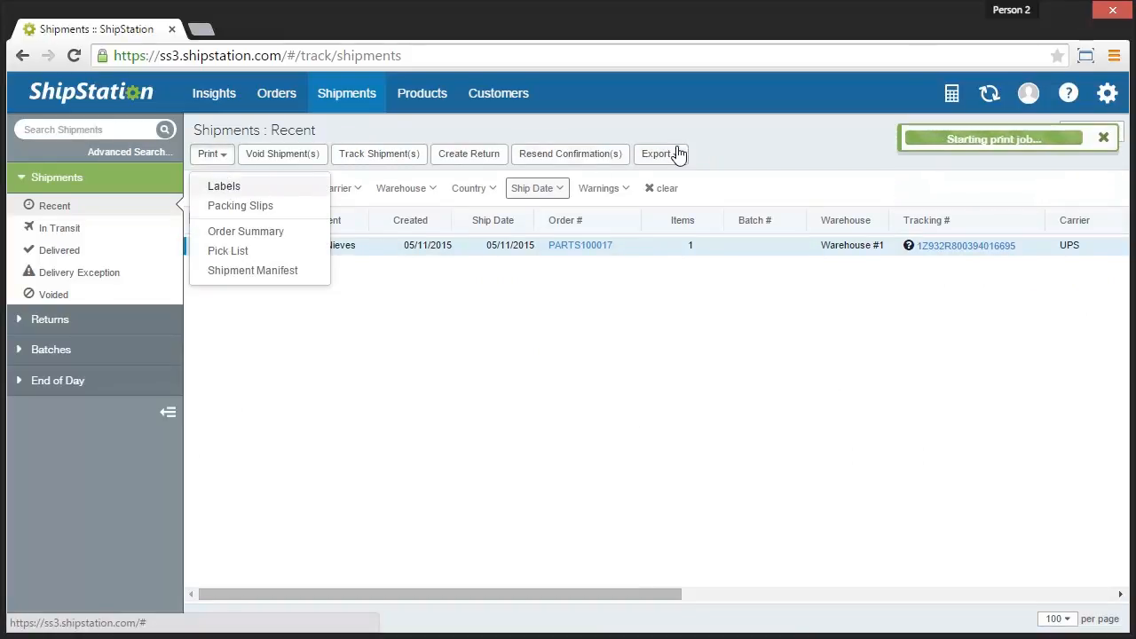